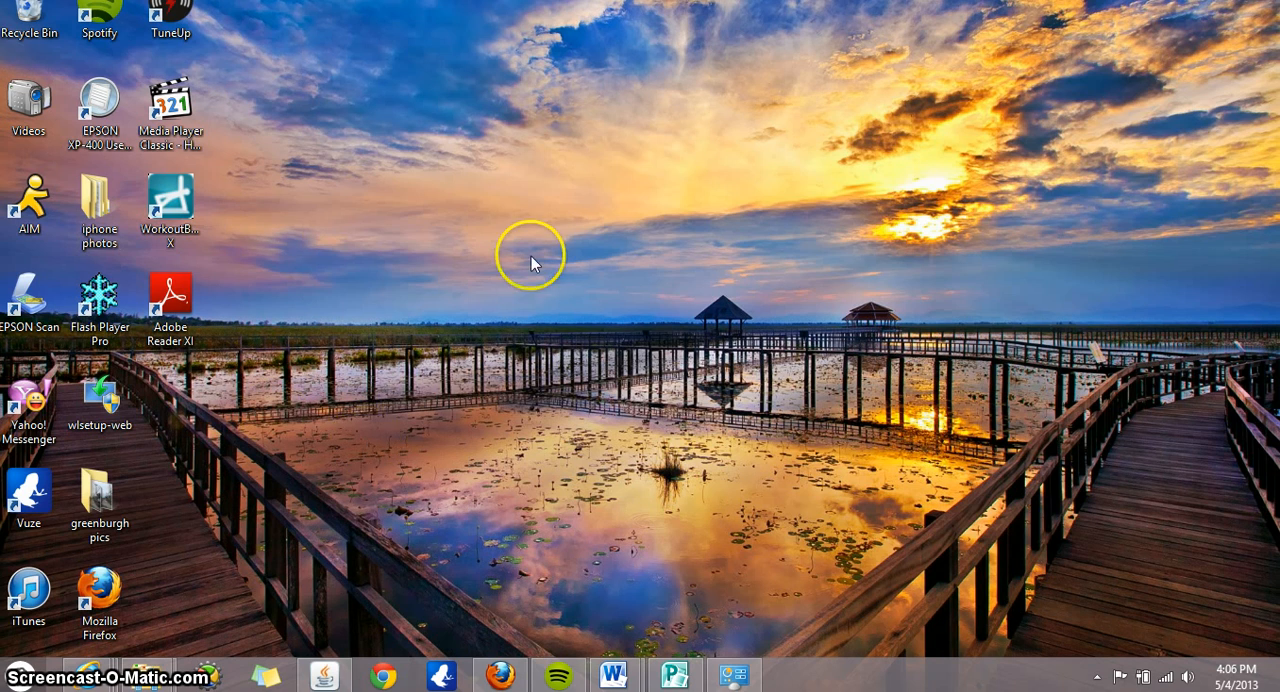
mouse_move(118, 636)
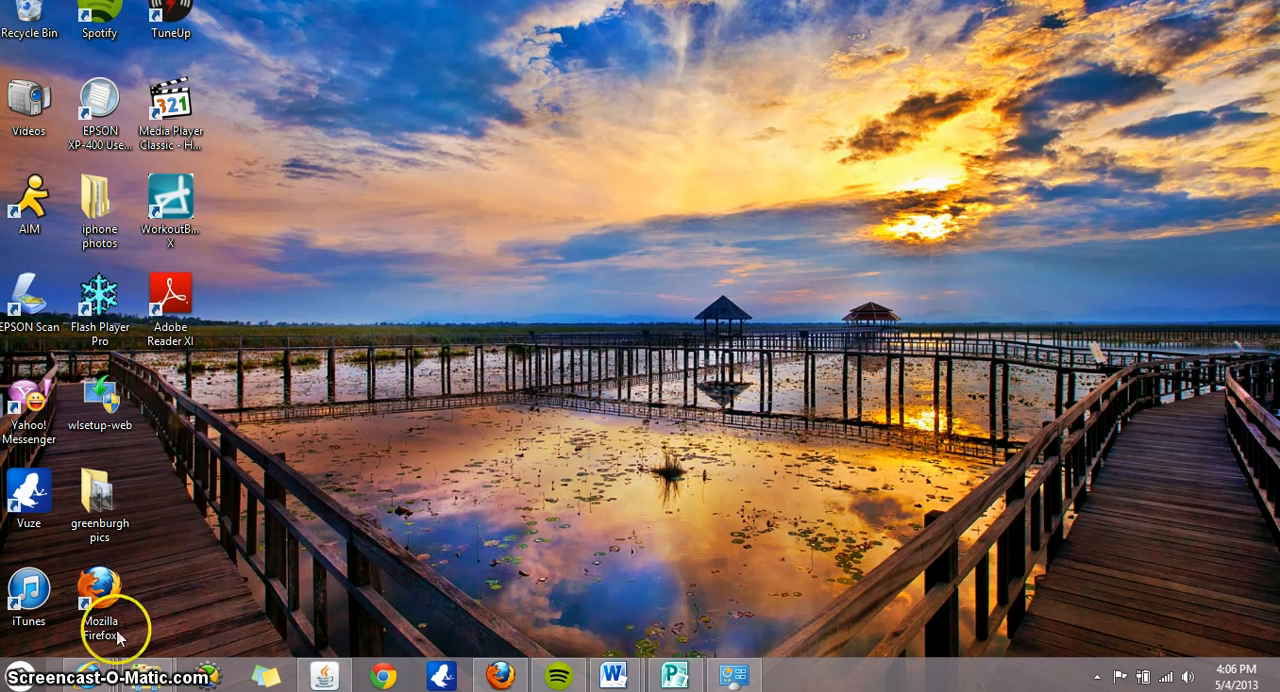
mouse_move(500, 674)
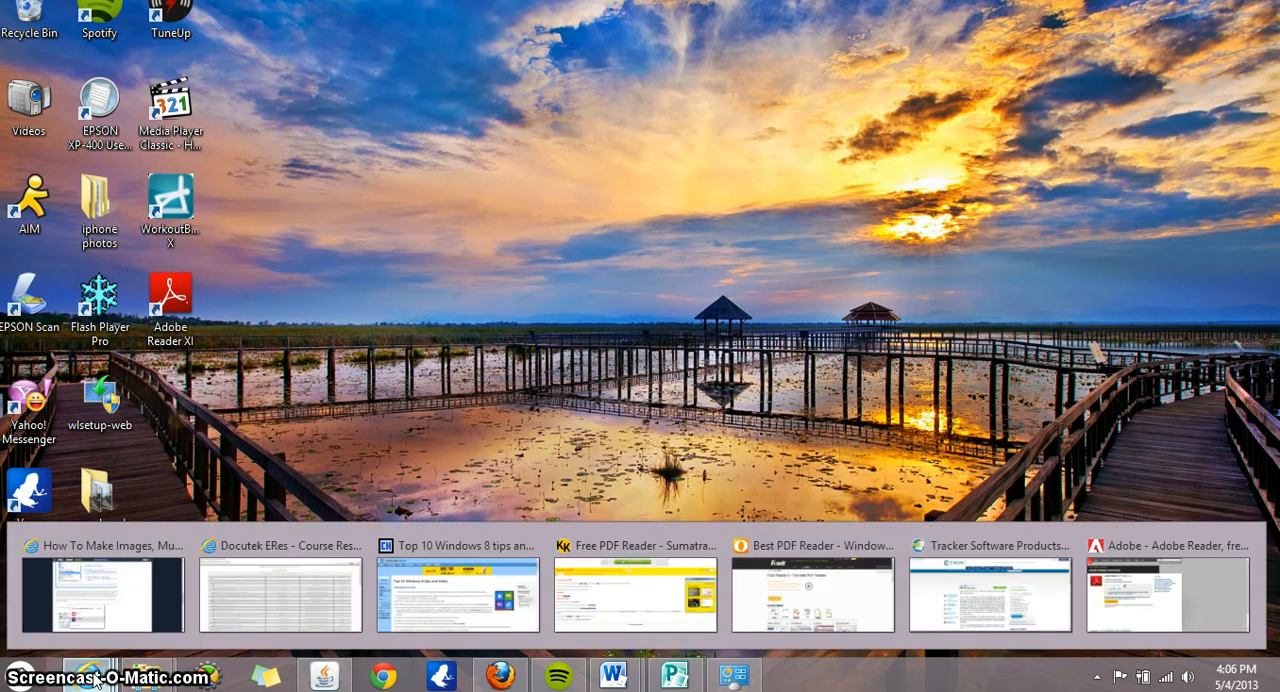
- Show thumbnail previews of the seven web pages open in Internet Explorer
click(1164, 596)
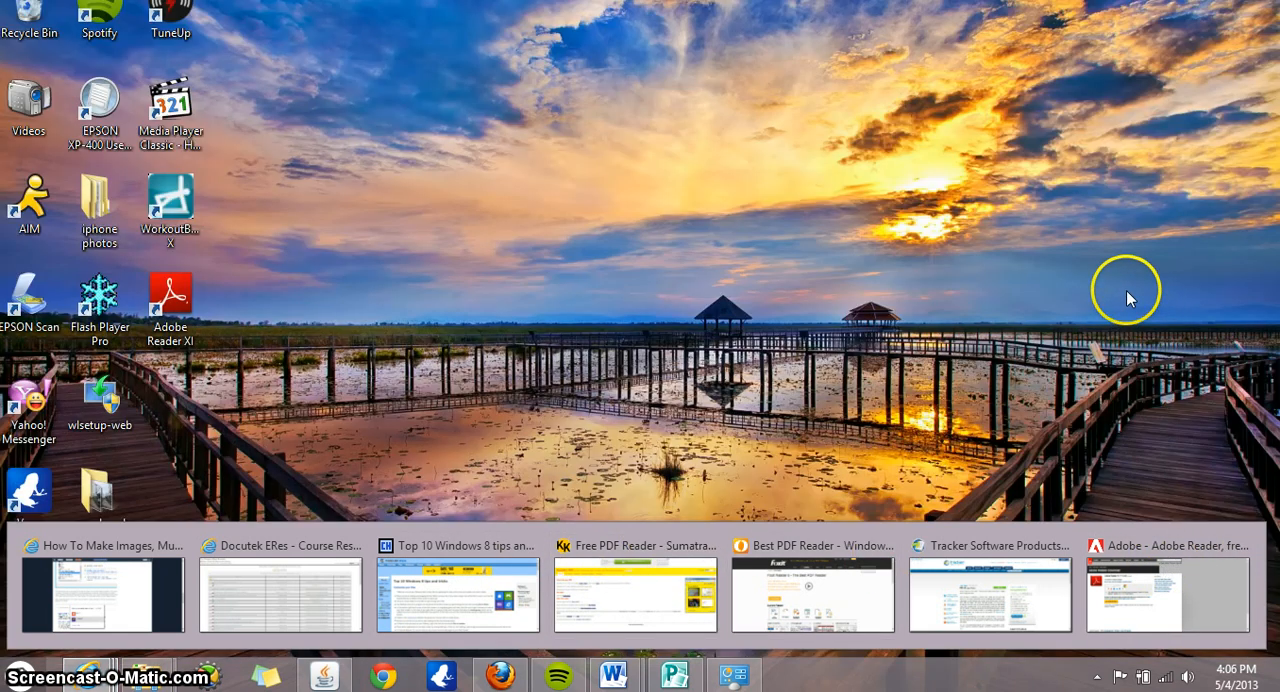
mouse_move(1116, 280)
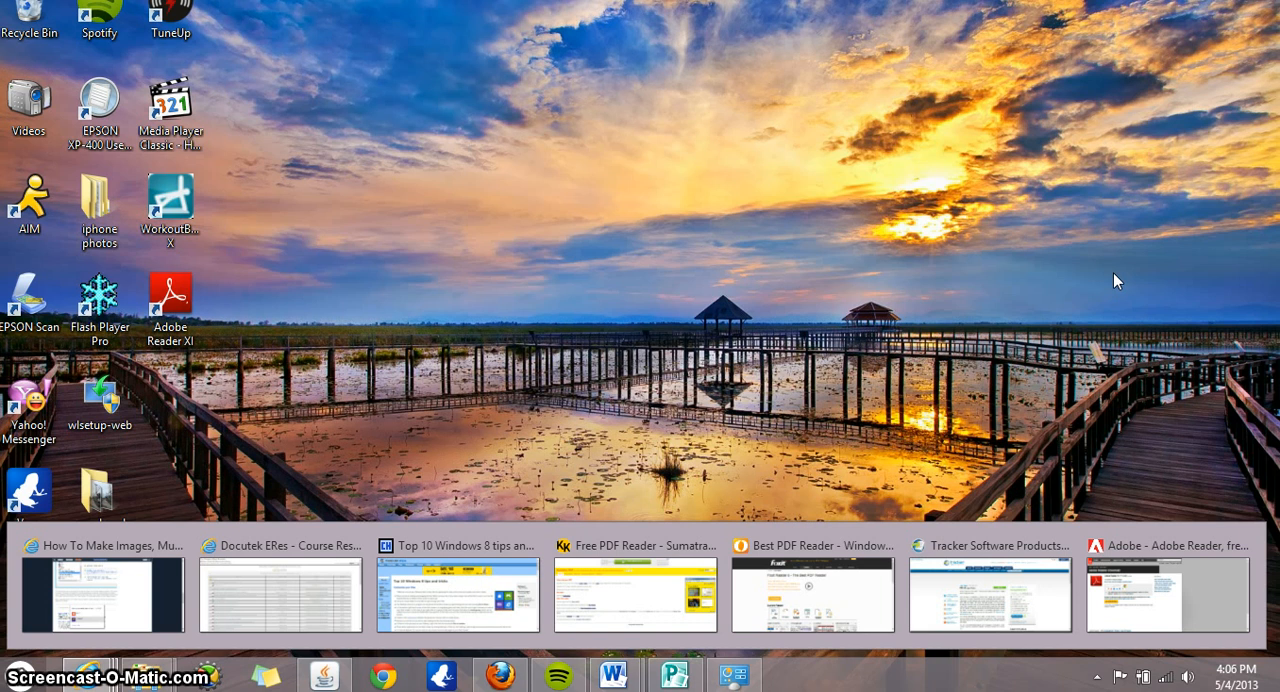
click(1166, 596)
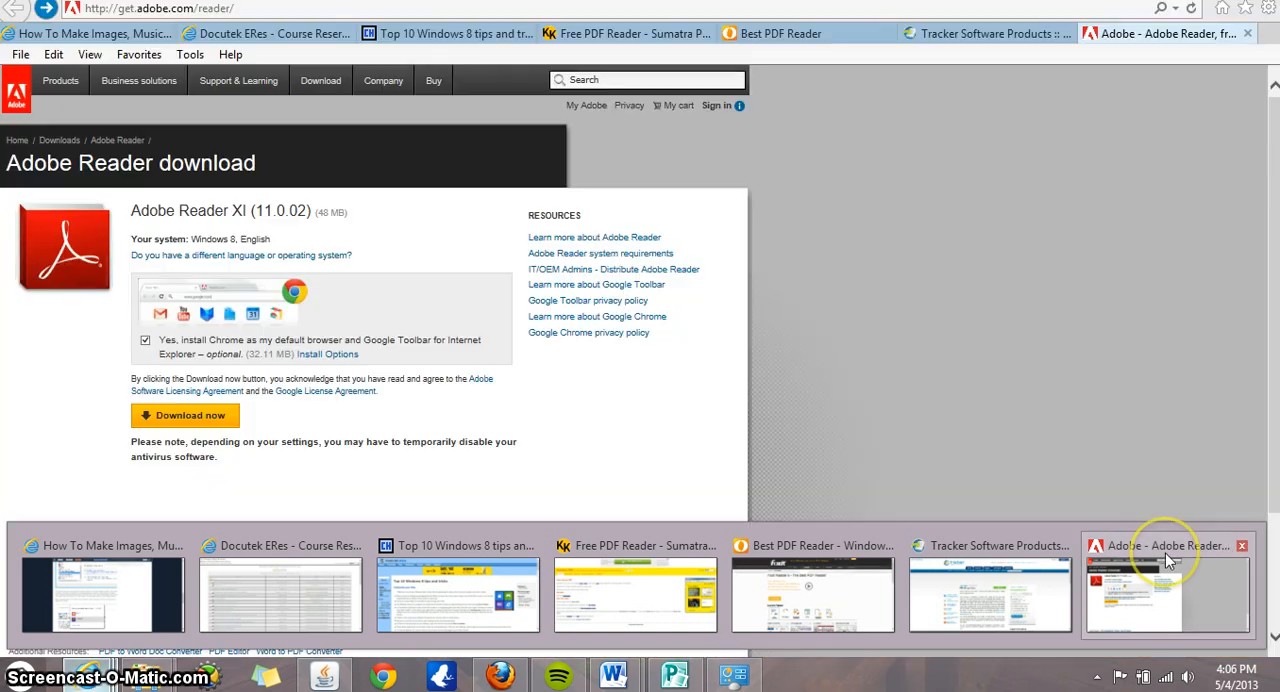
mouse_move(1170, 560)
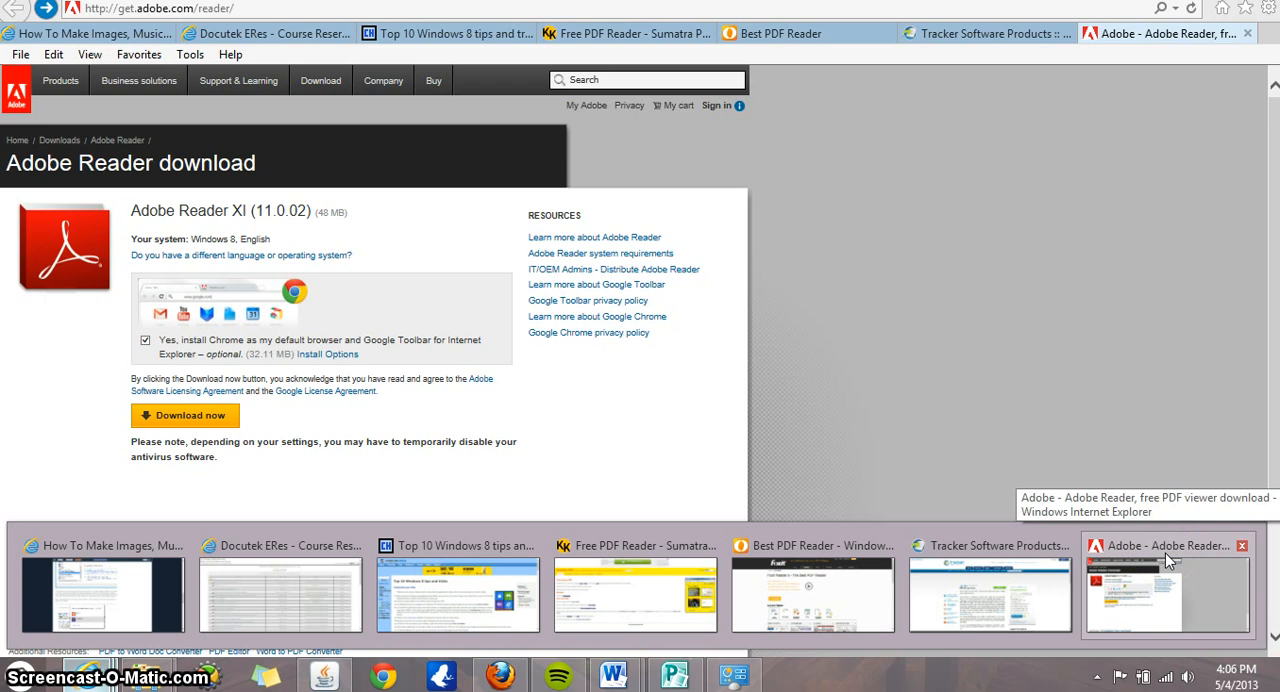
mouse_move(1170, 560)
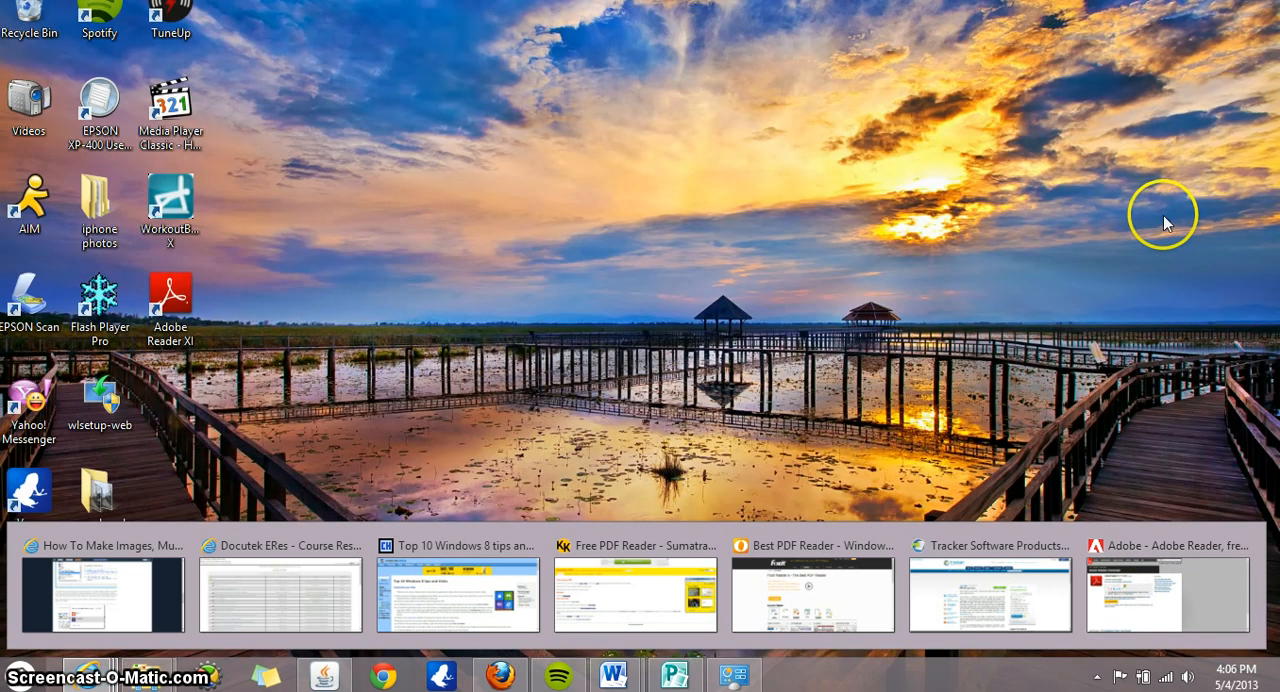
- Dismiss the page previews to return to the plain desktop
click(1168, 596)
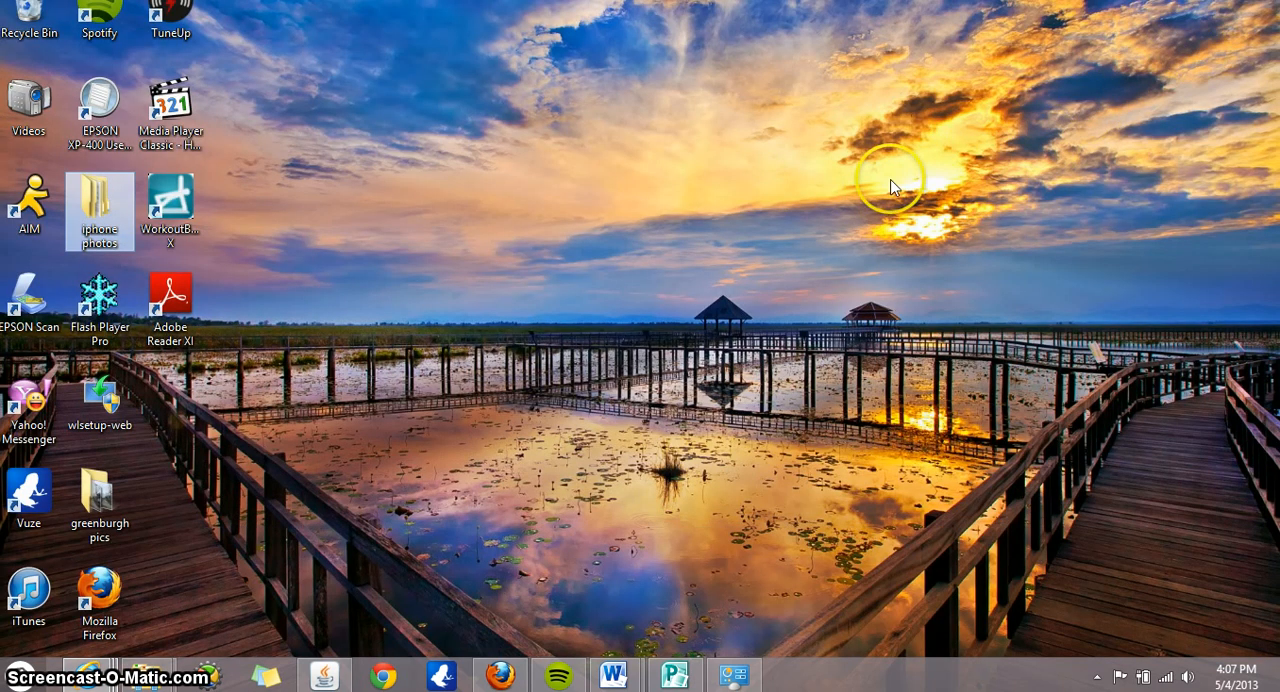
mouse_move(1116, 76)
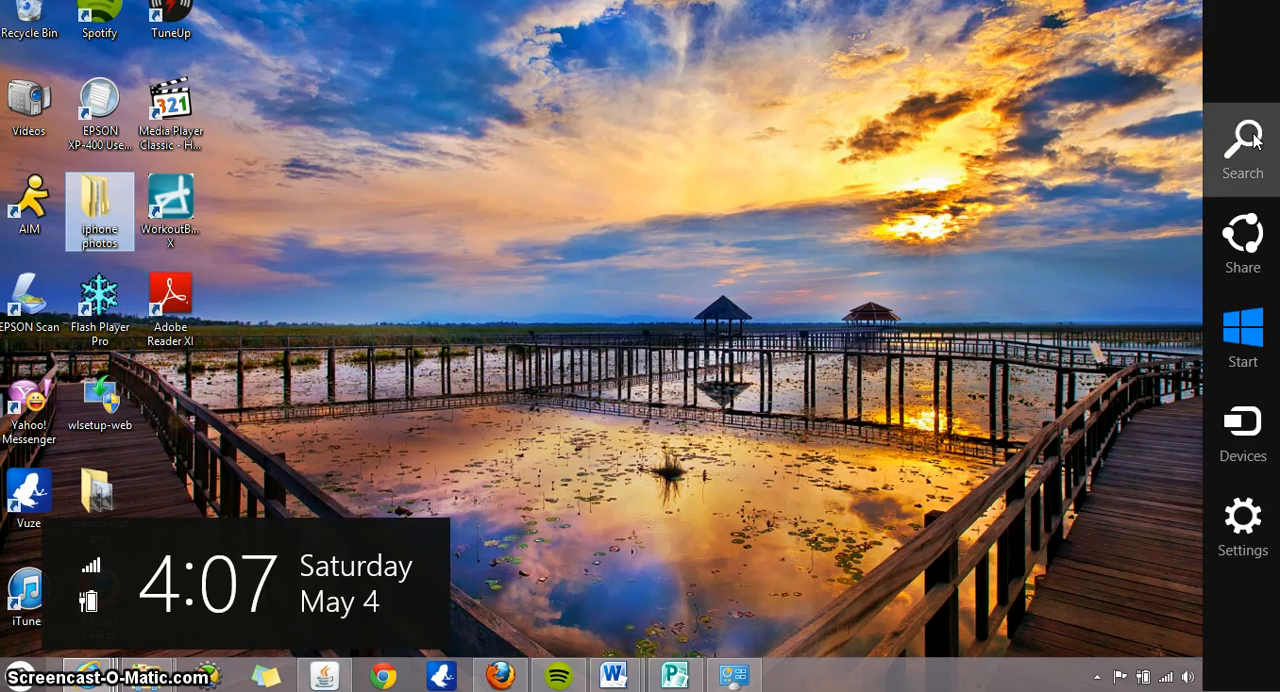
- Search for "defau" and launch Default Programs from the results
click(1242, 150)
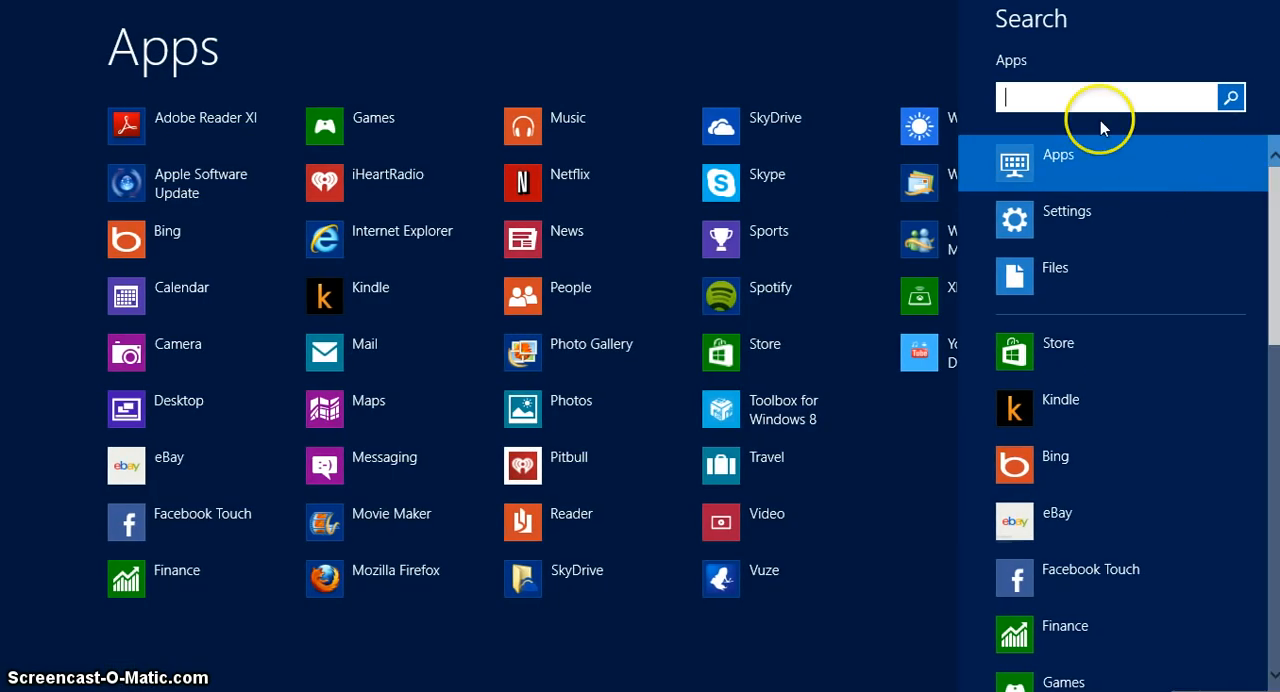
mouse_move(1170, 290)
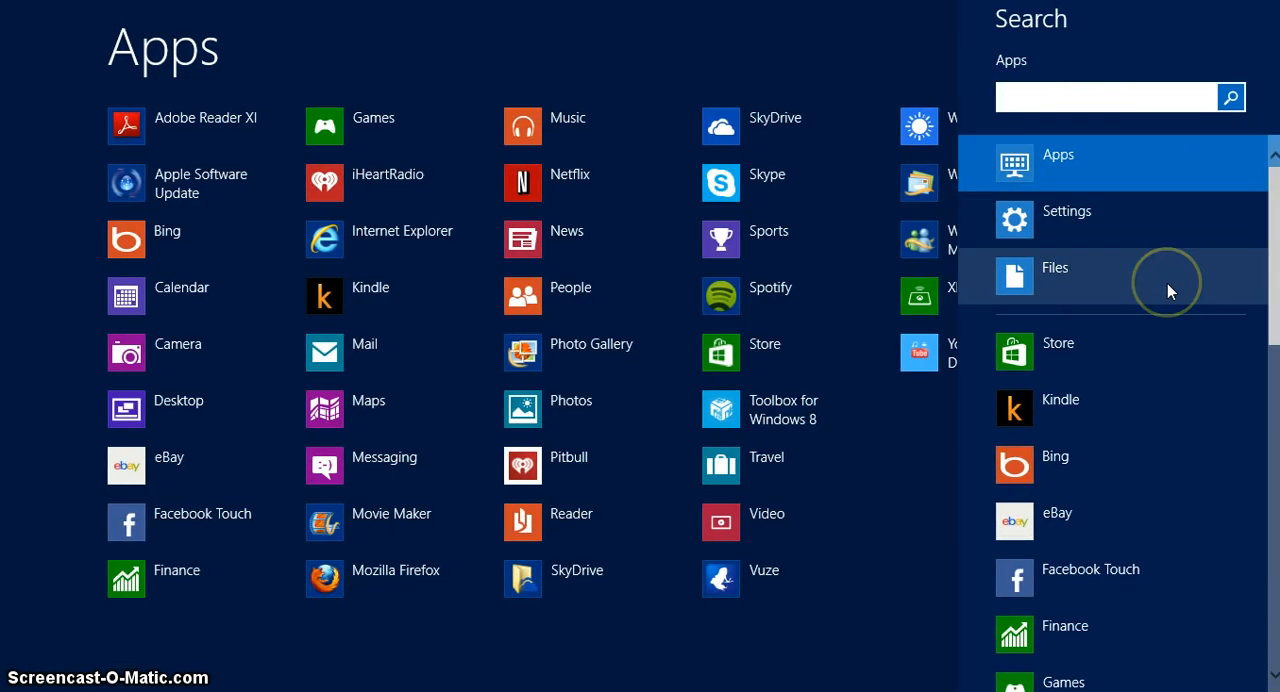
text(def)
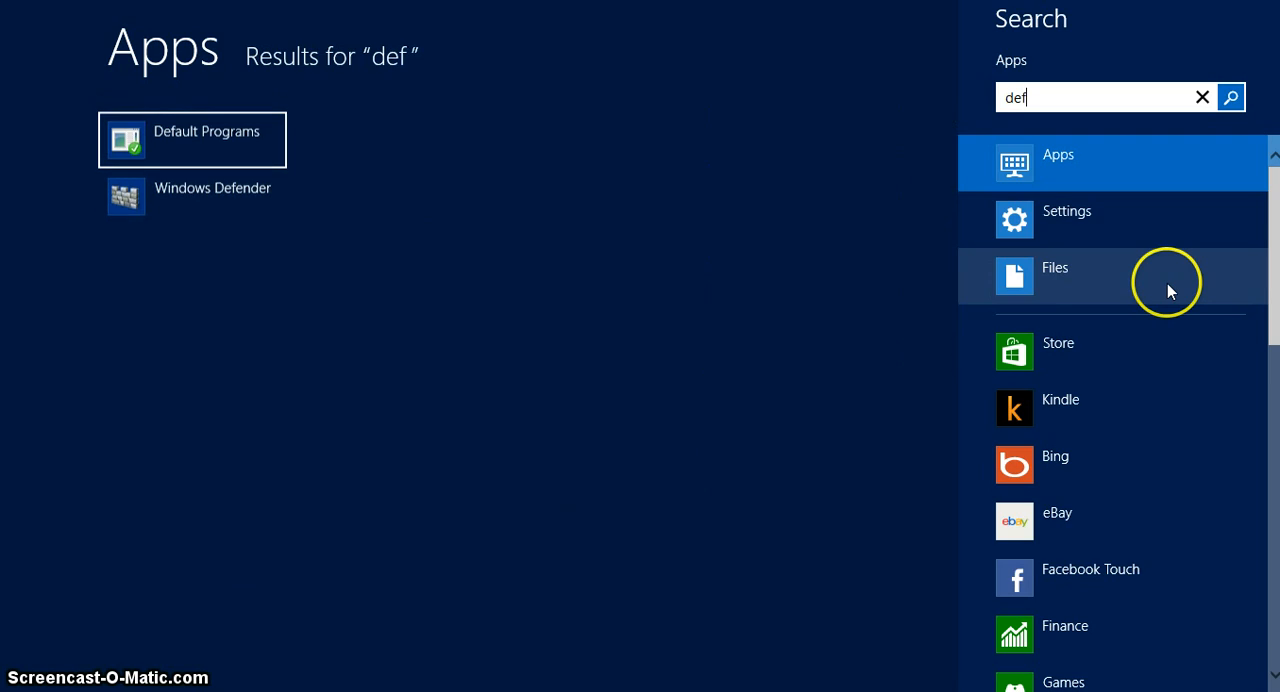
text(a)
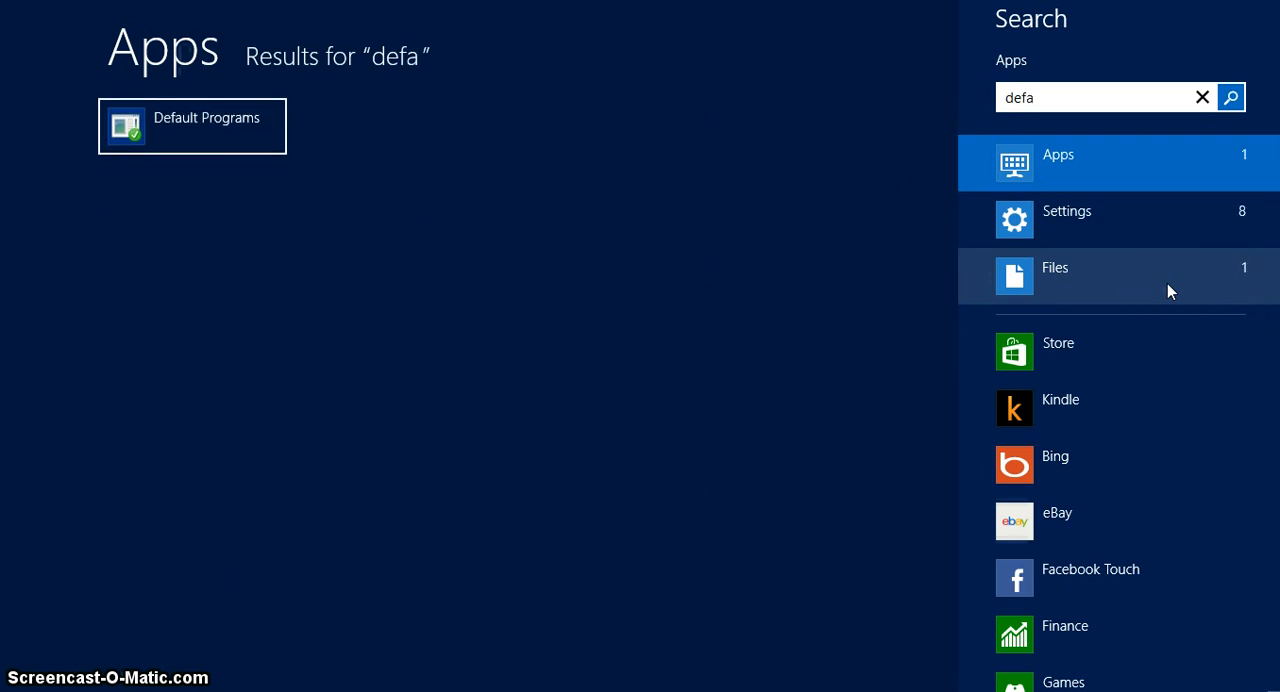
text(u)
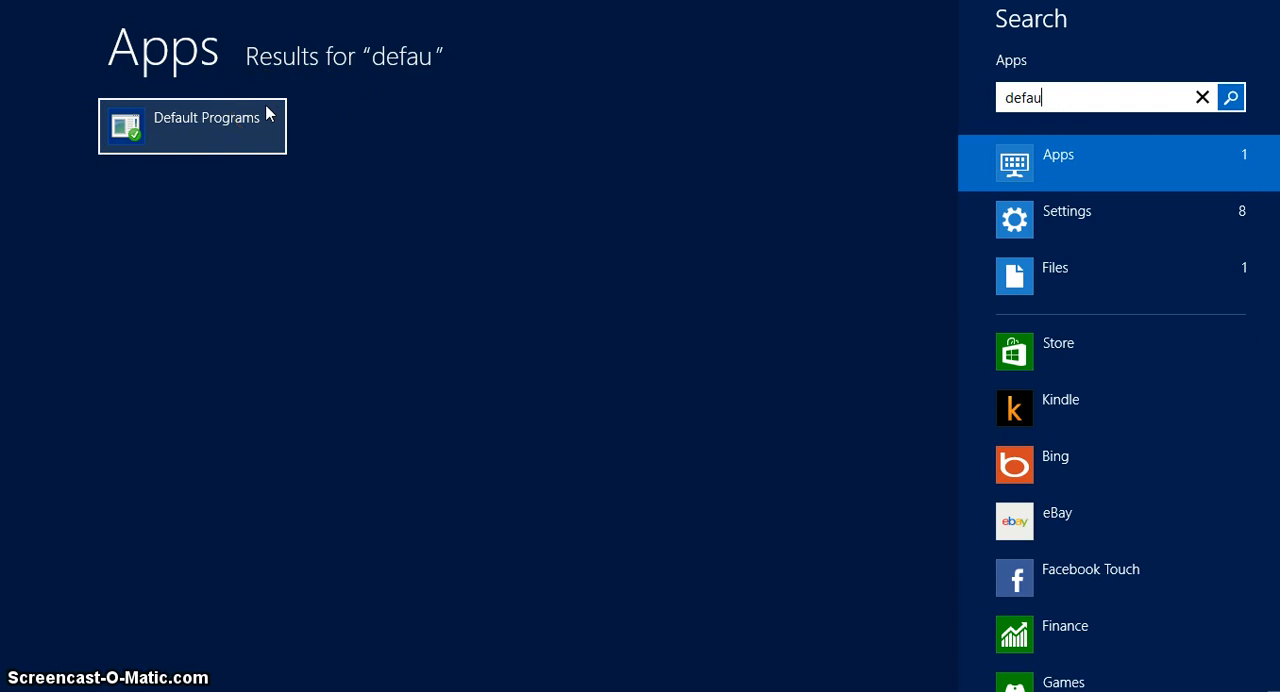
click(192, 126)
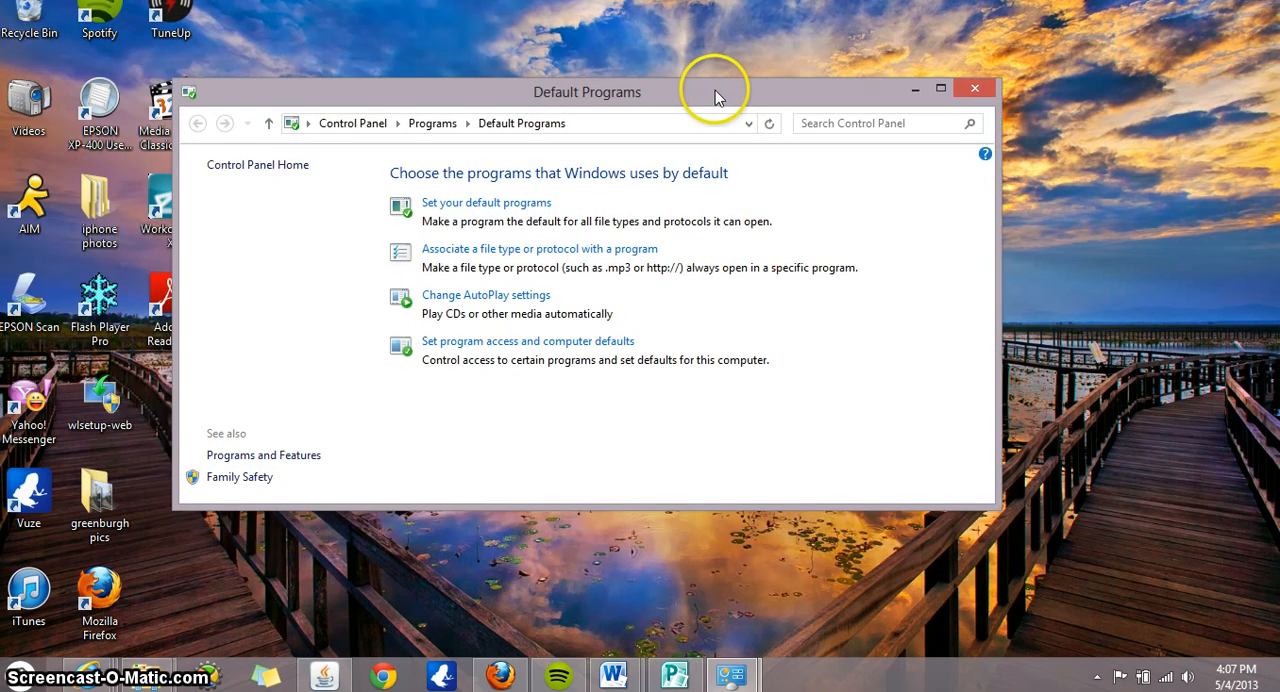
mouse_move(488, 210)
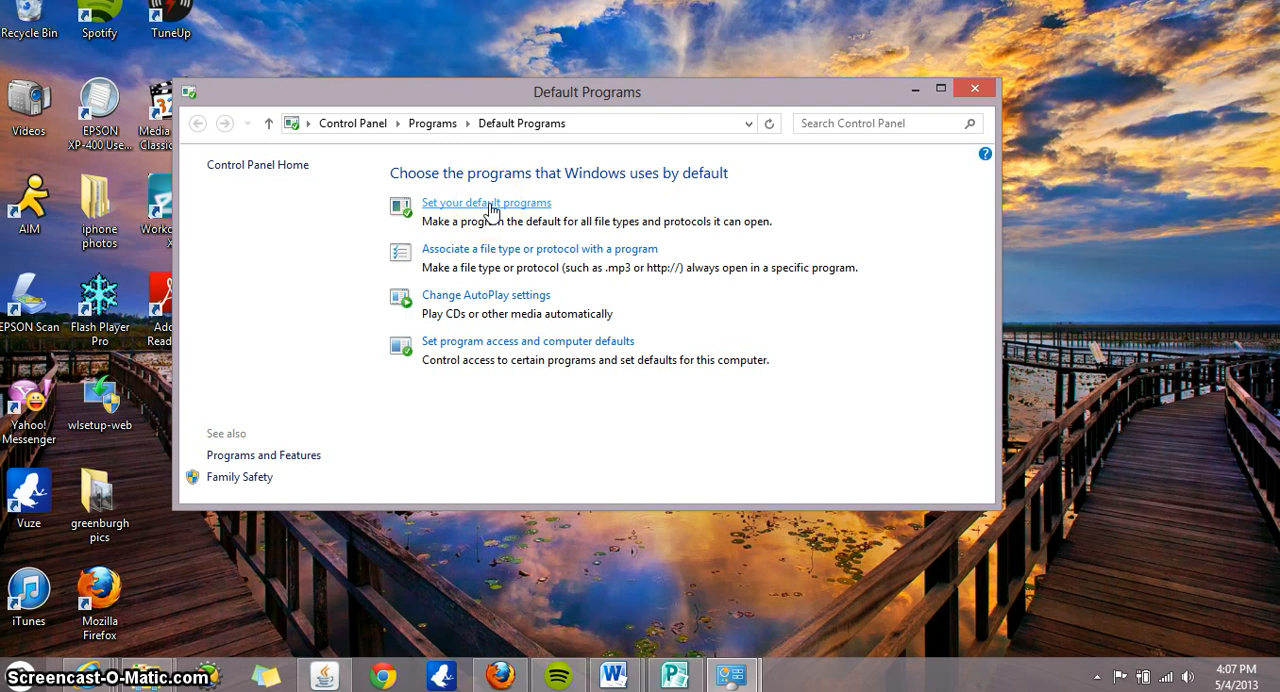
- Go to the Set your default programs page listing installed programs
click(486, 202)
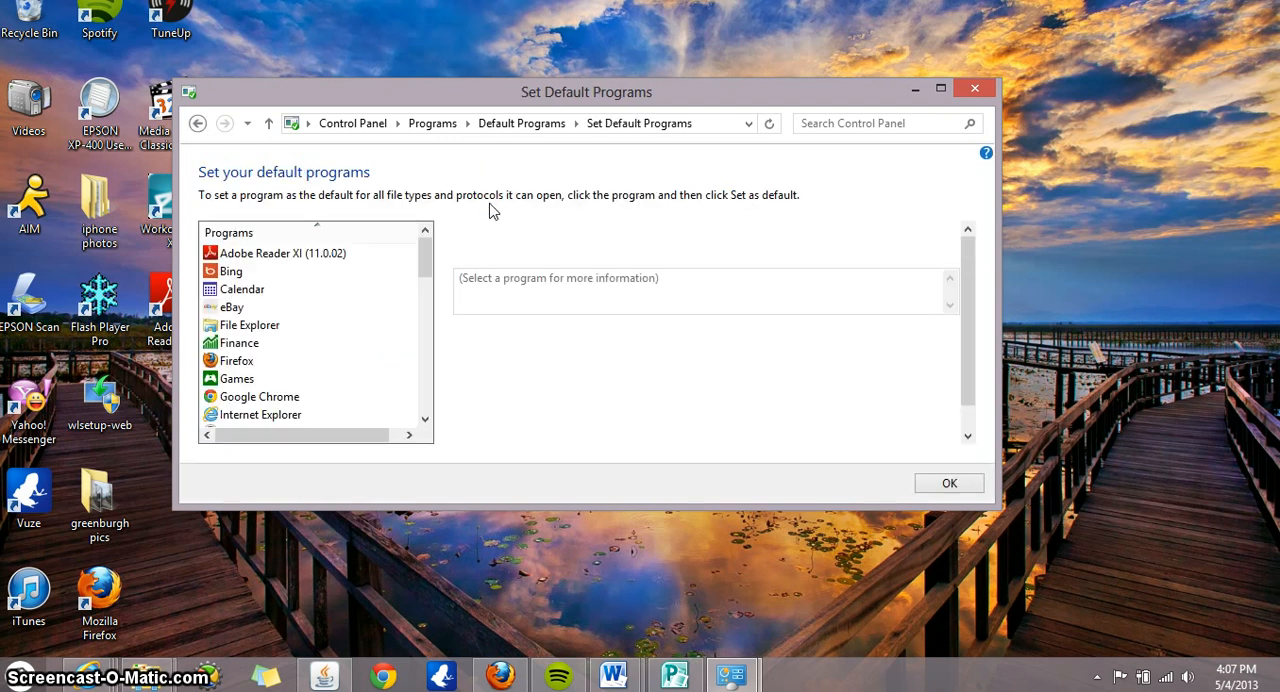
mouse_move(424, 256)
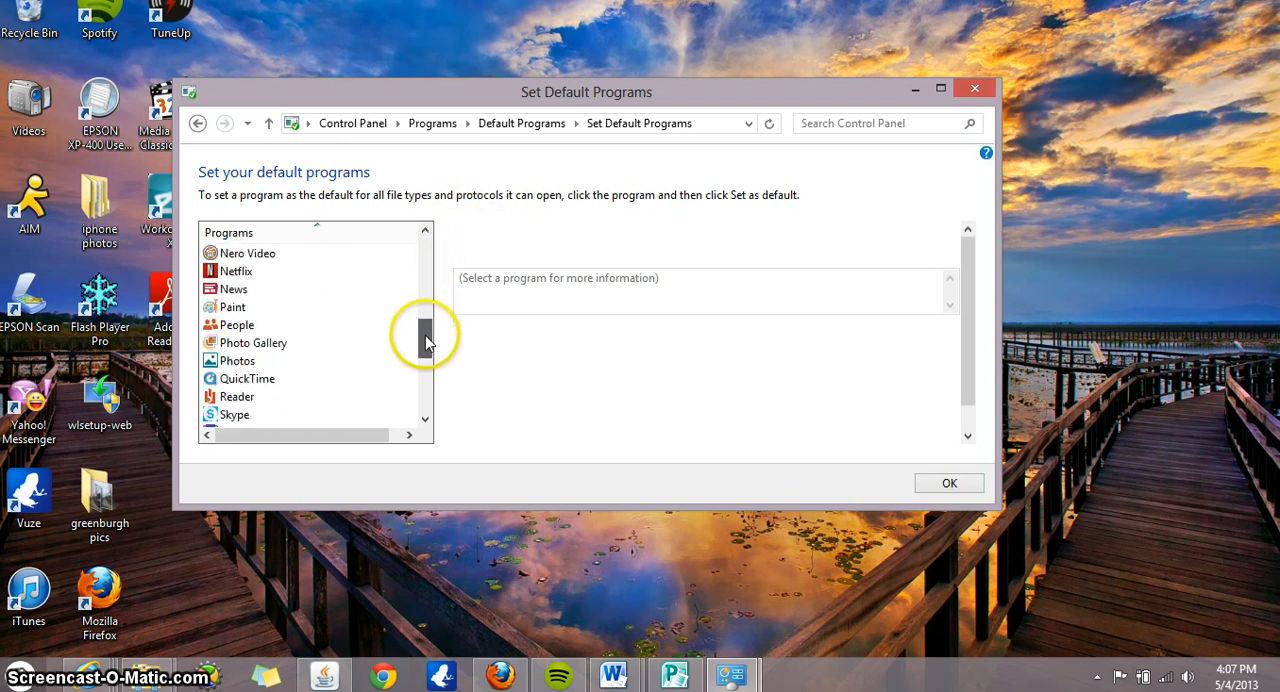
- Make Adobe Reader XI the default for all its file types and confirm
scroll(down, 3)
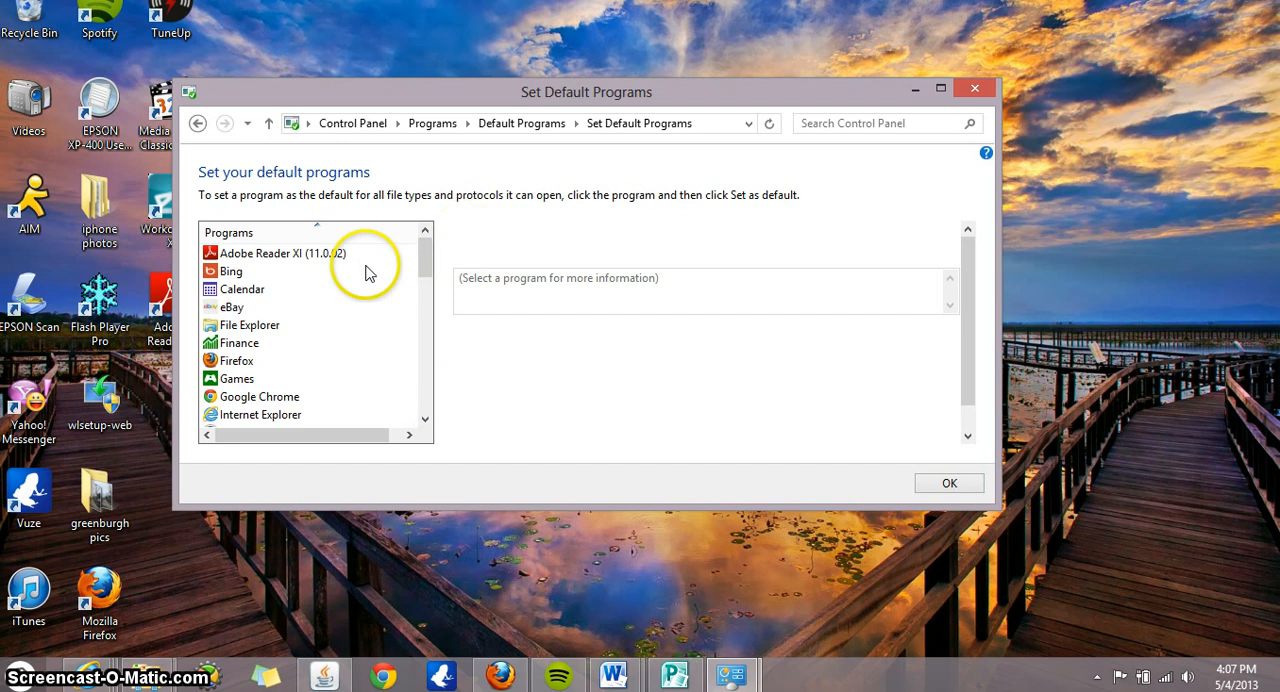
mouse_move(350, 260)
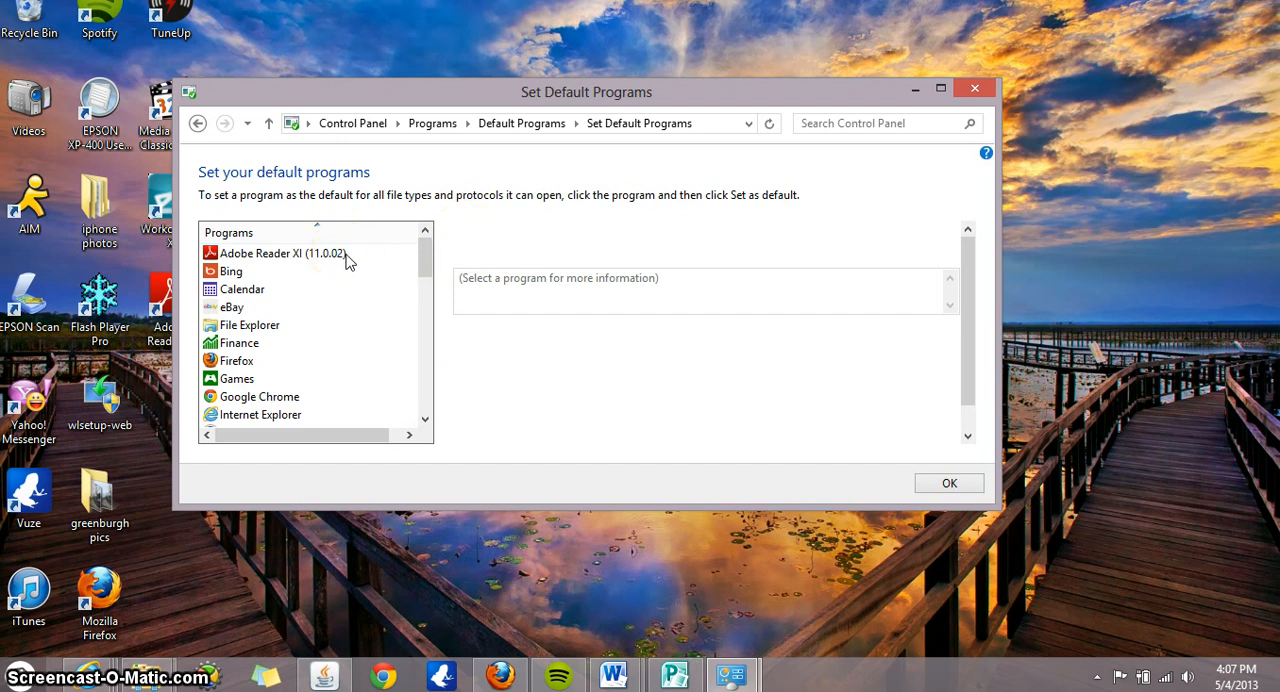
click(284, 252)
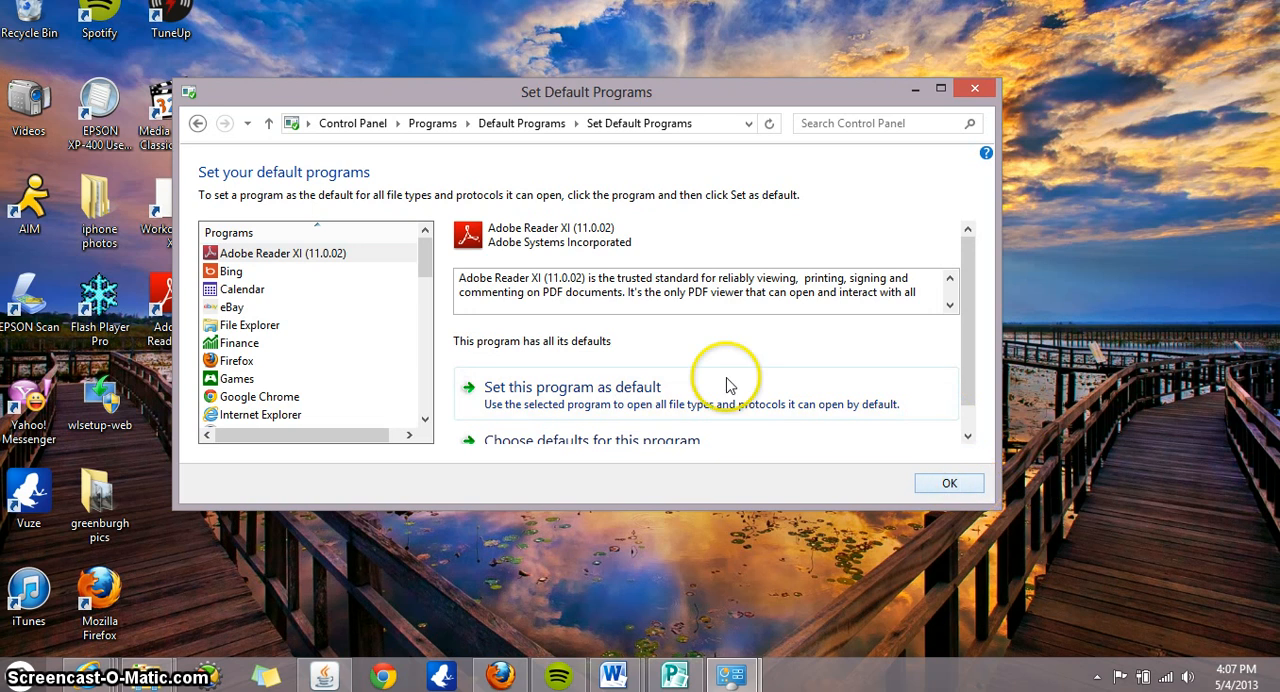
mouse_move(940, 482)
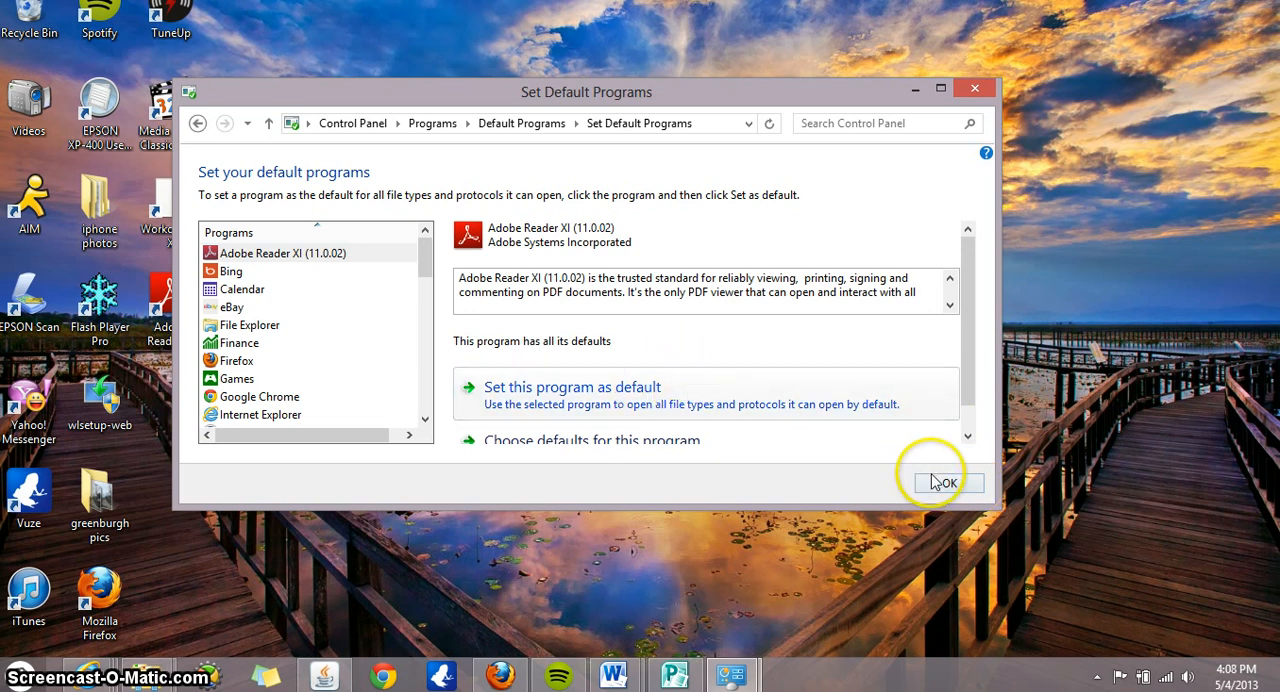
click(944, 482)
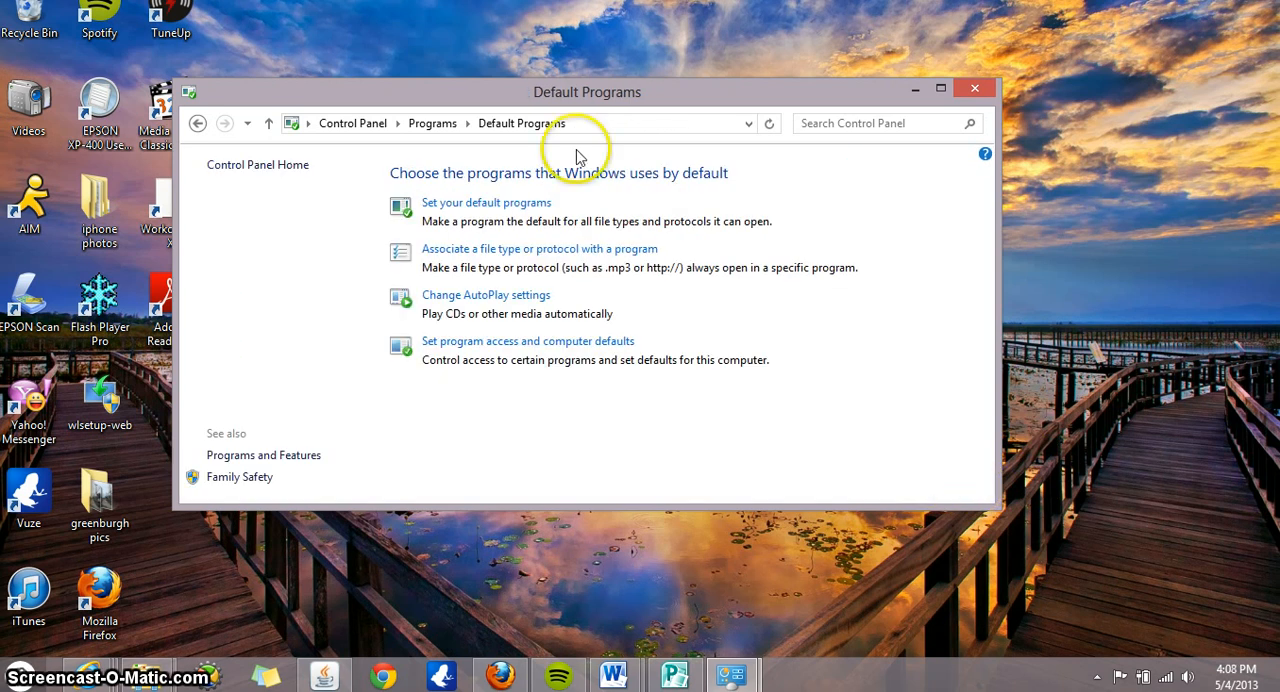
mouse_move(978, 320)
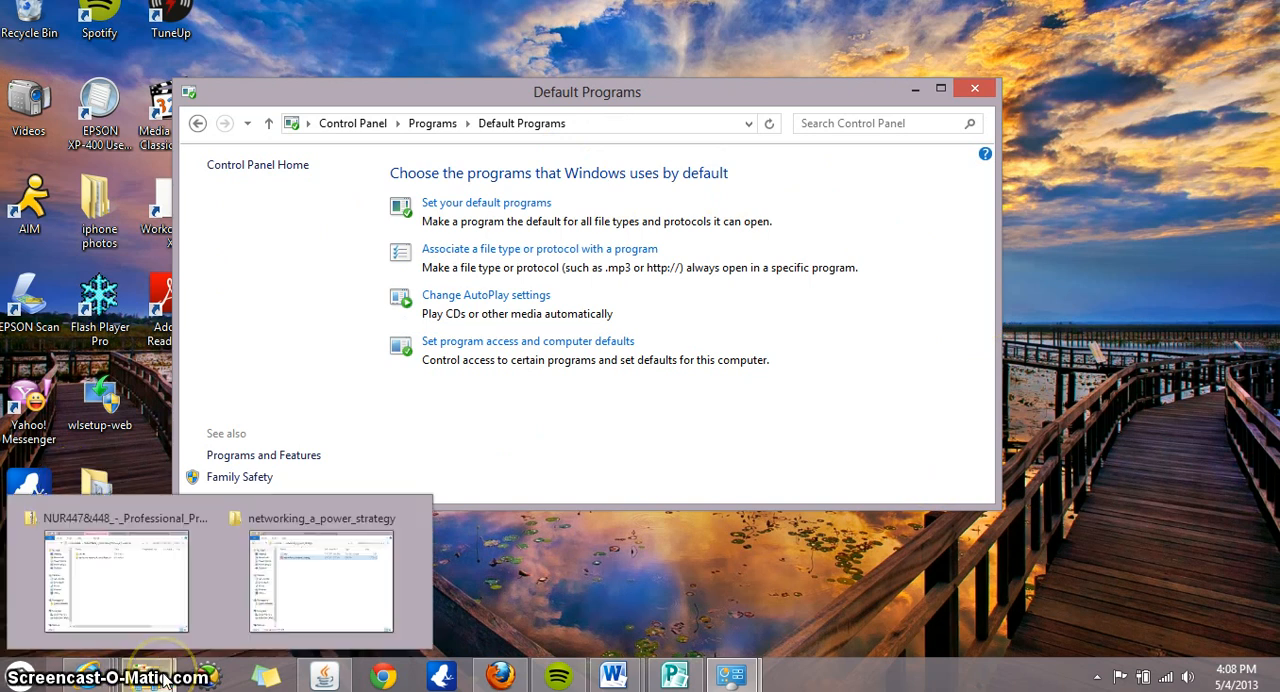
- Open the networking_a_power_strategy PDF from its folder in Explorer
click(320, 580)
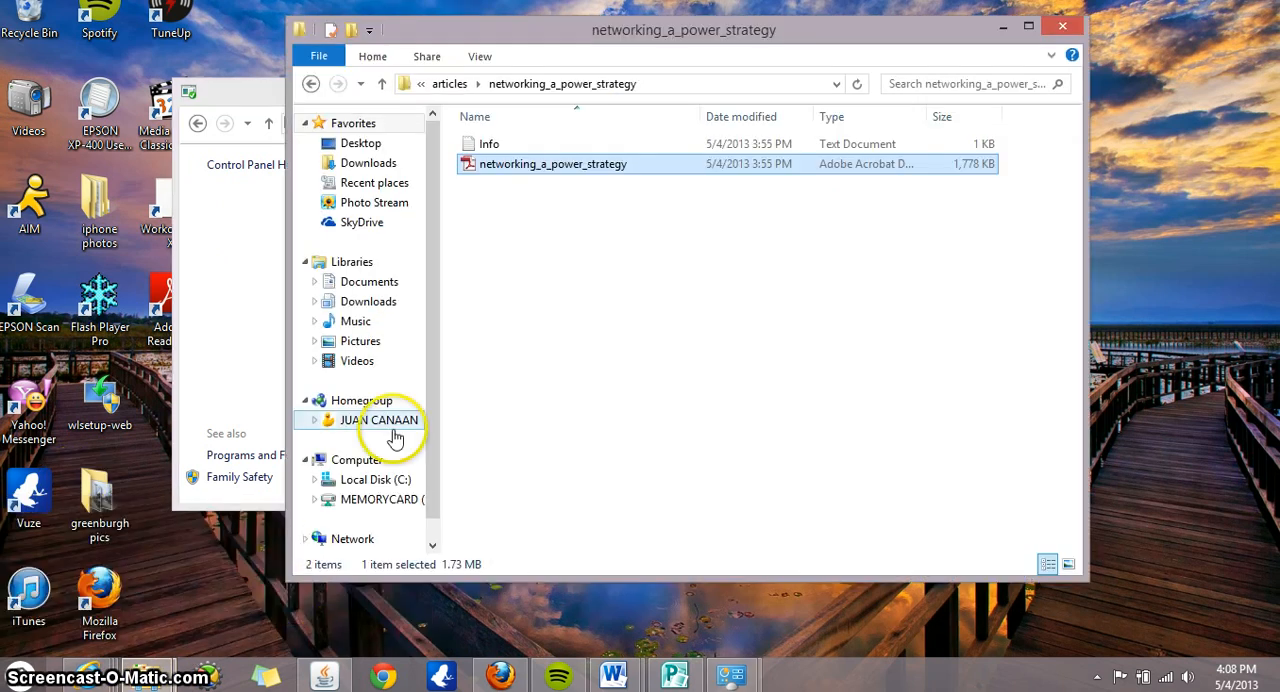
mouse_move(610, 170)
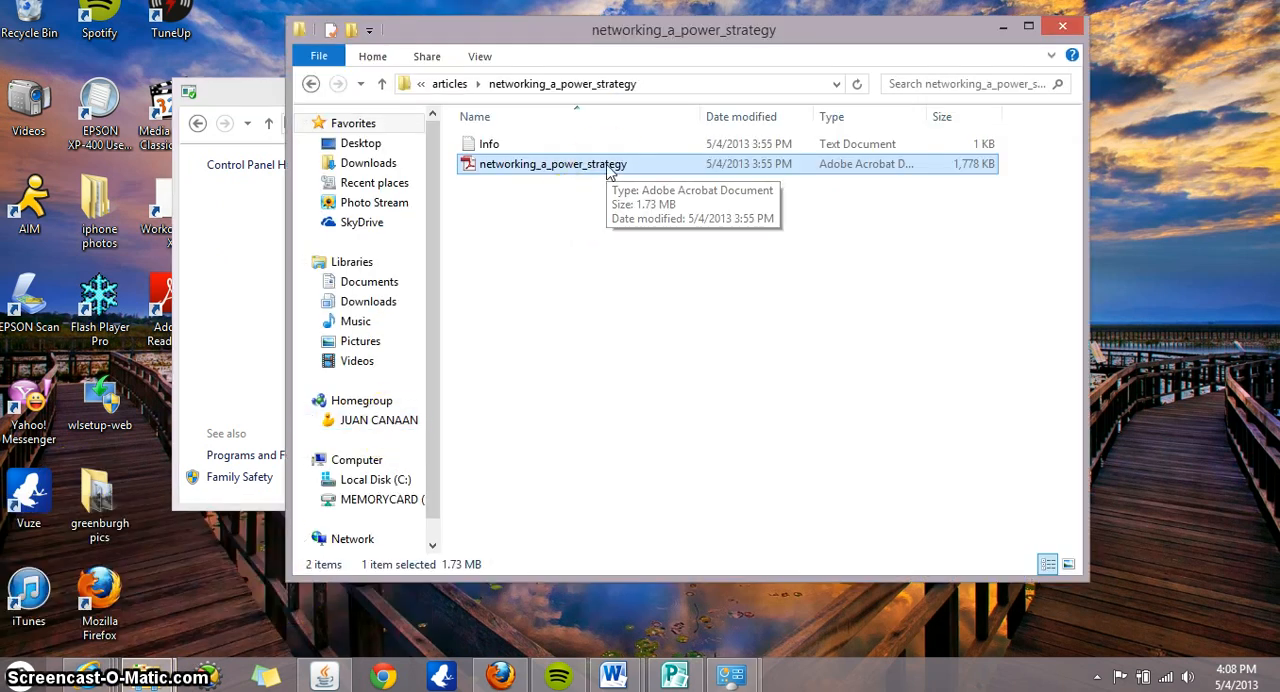
double_click(552, 164)
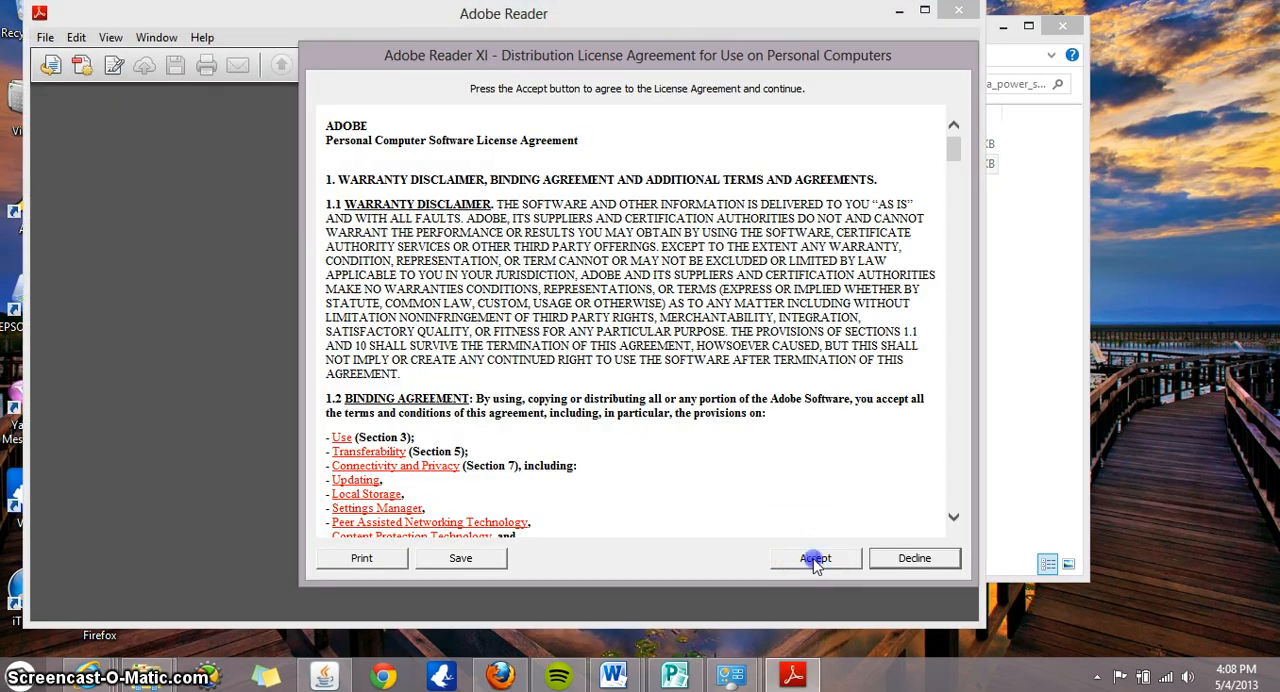
- Accept the Adobe Reader XI license agreement to view the Networking article
click(816, 558)
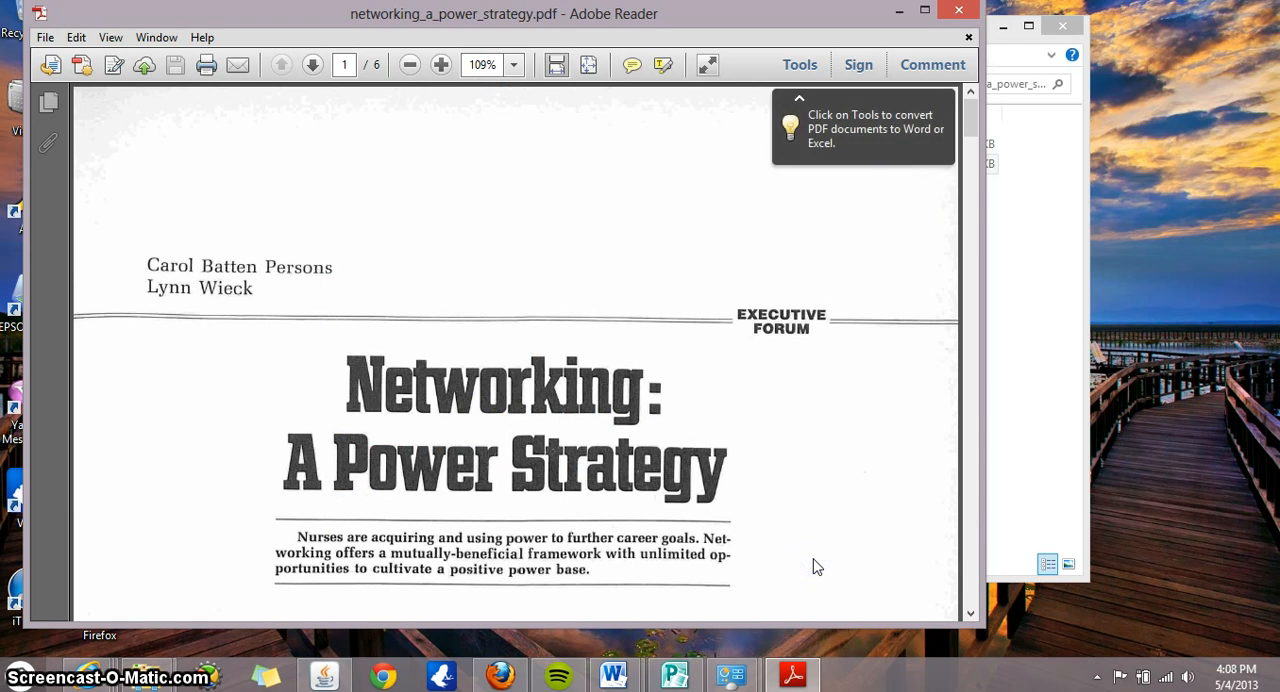
mouse_move(1024, 120)
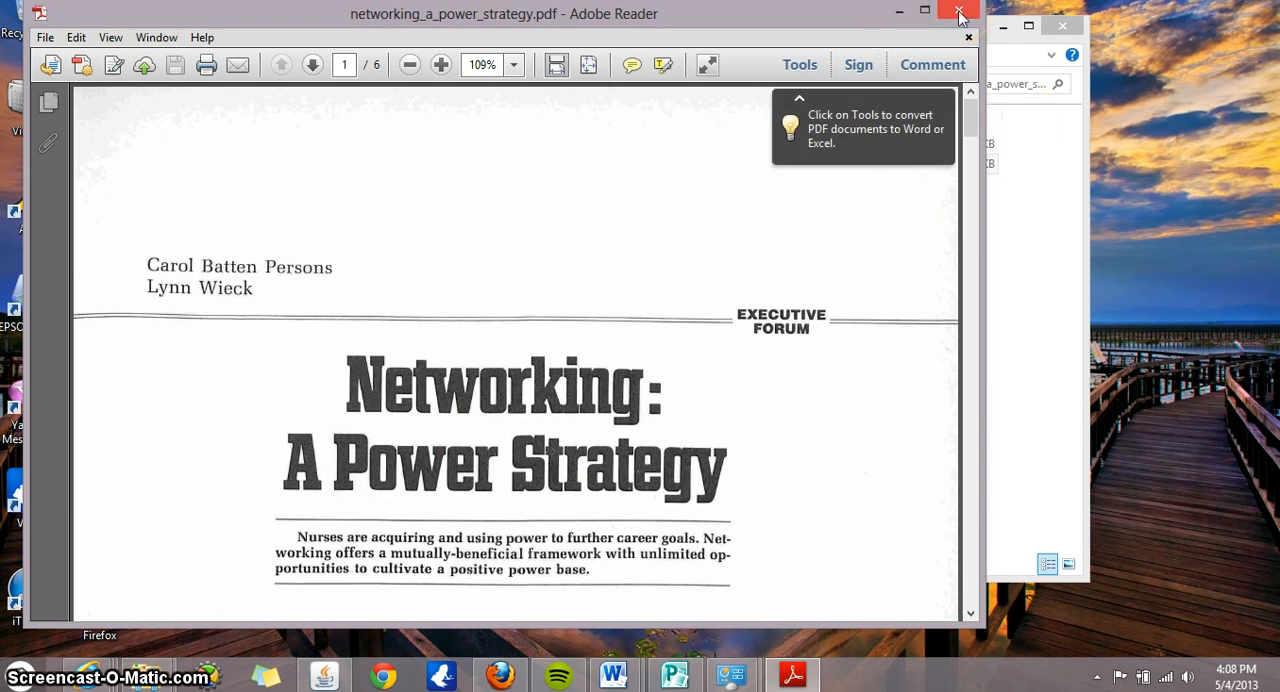
mouse_move(958, 12)
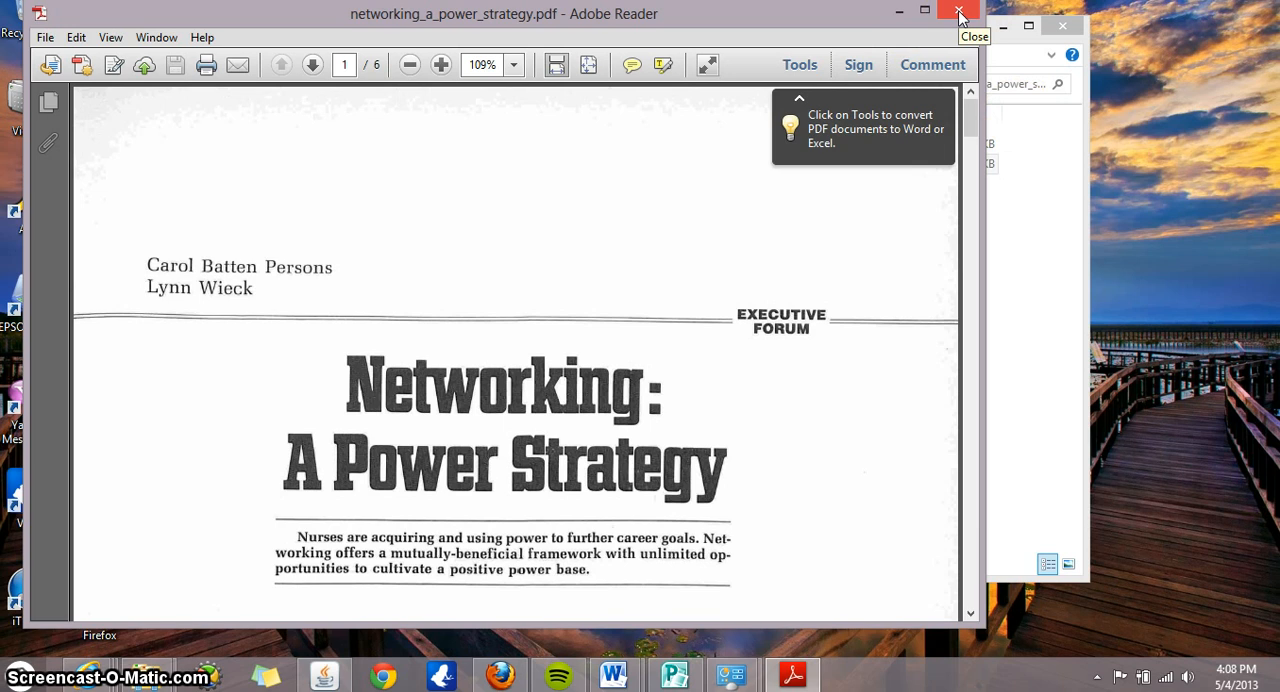